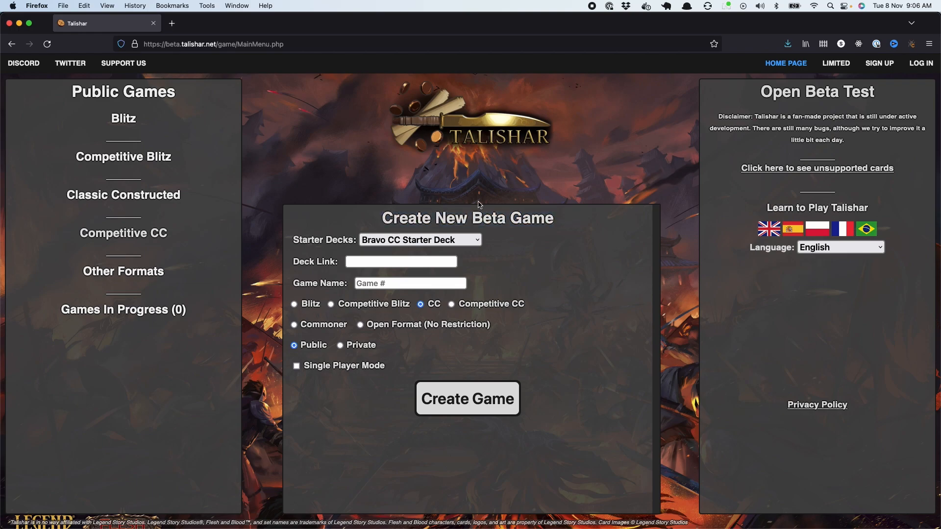
{"action": "mouse_move", "coordinate": [524, 177]}
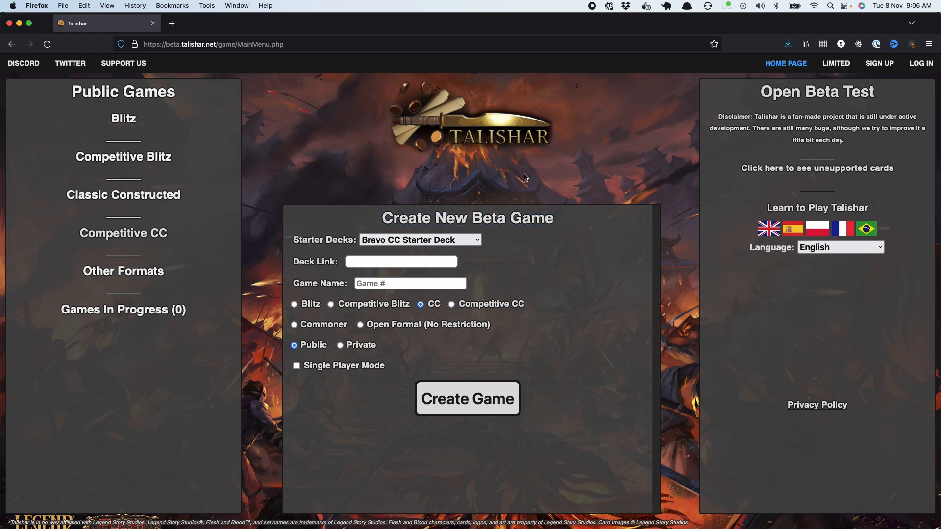
{"action": "mouse_move", "coordinate": [555, 96]}
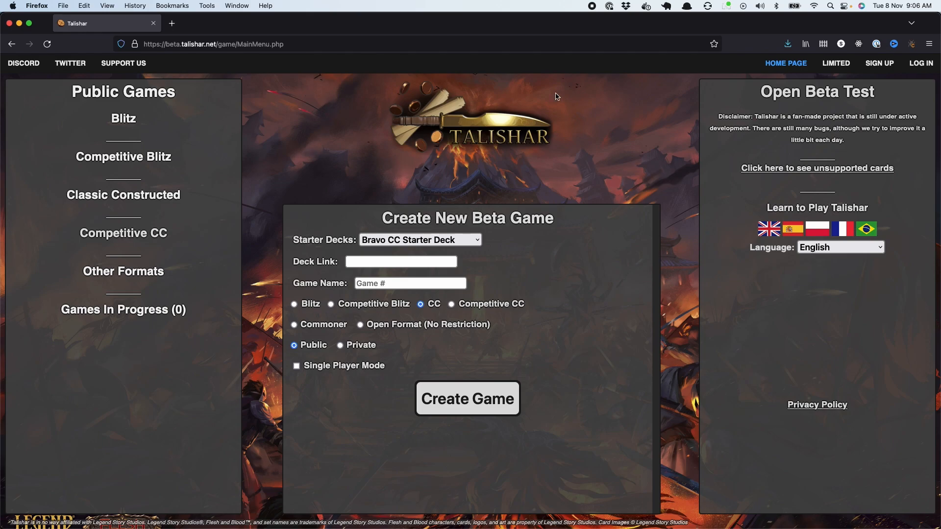
- Select the browser address bar on the Talishar new-game form
{"action": "left_click", "coordinate": [213, 44]}
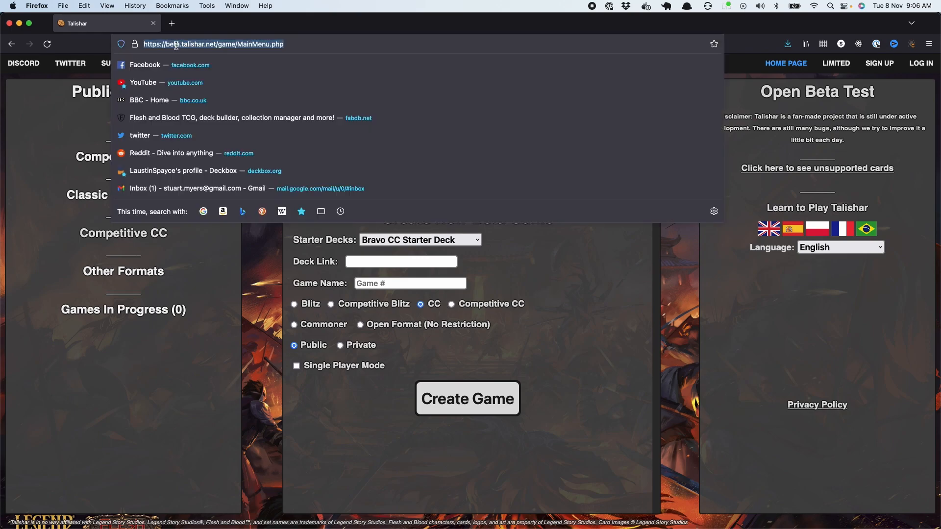
{"action": "mouse_move", "coordinate": [717, 268]}
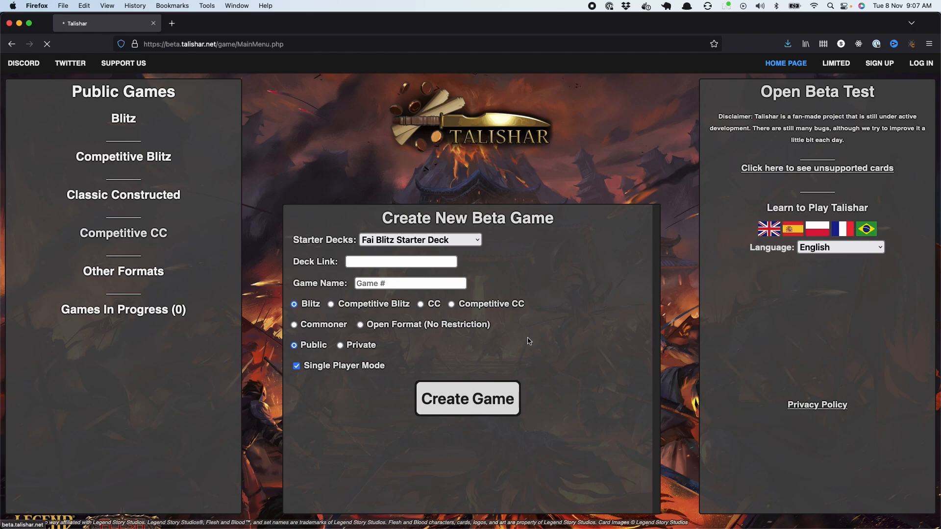
- Start the single-player Blitz game as Fai against the Practice Dummy from the lobby
{"action": "left_click", "coordinate": [467, 399]}
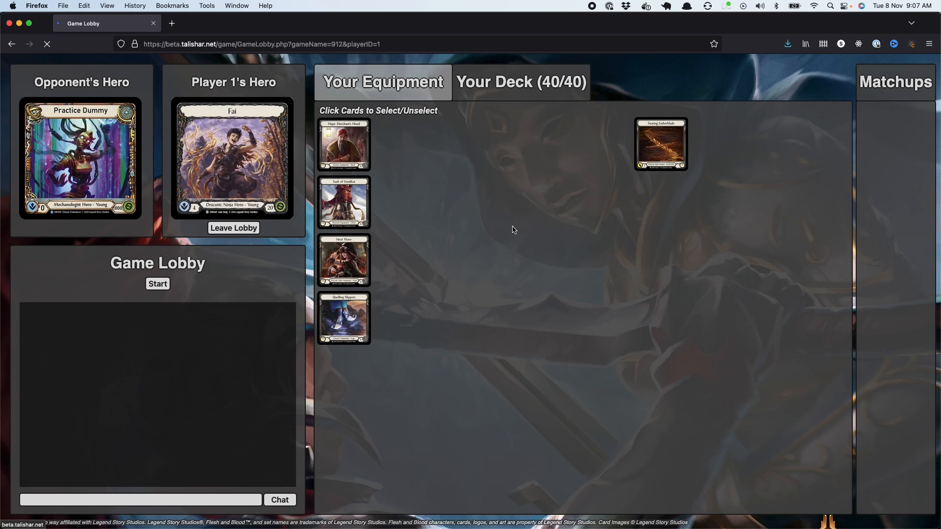
{"action": "left_click", "coordinate": [157, 283]}
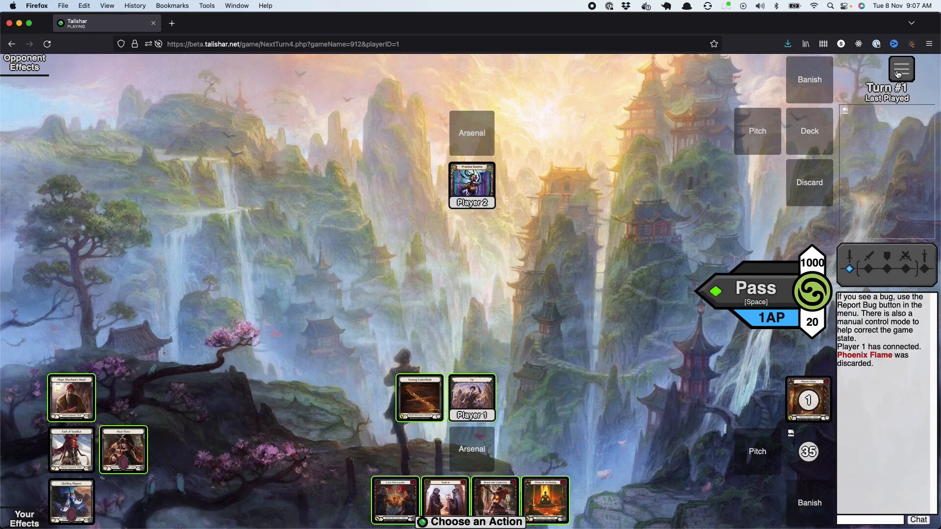
- Switch the game to the beta client in a new window via the main menu
{"action": "left_click", "coordinate": [901, 69]}
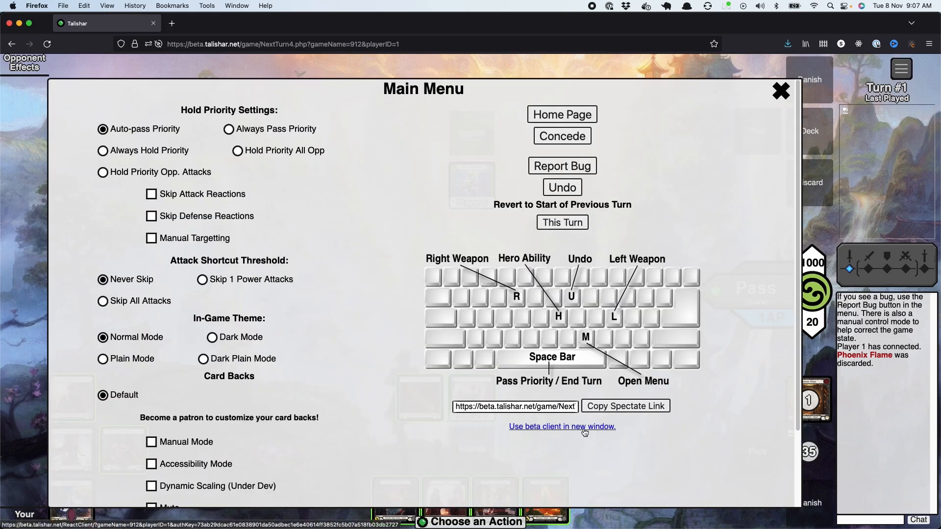
{"action": "left_click", "coordinate": [562, 426]}
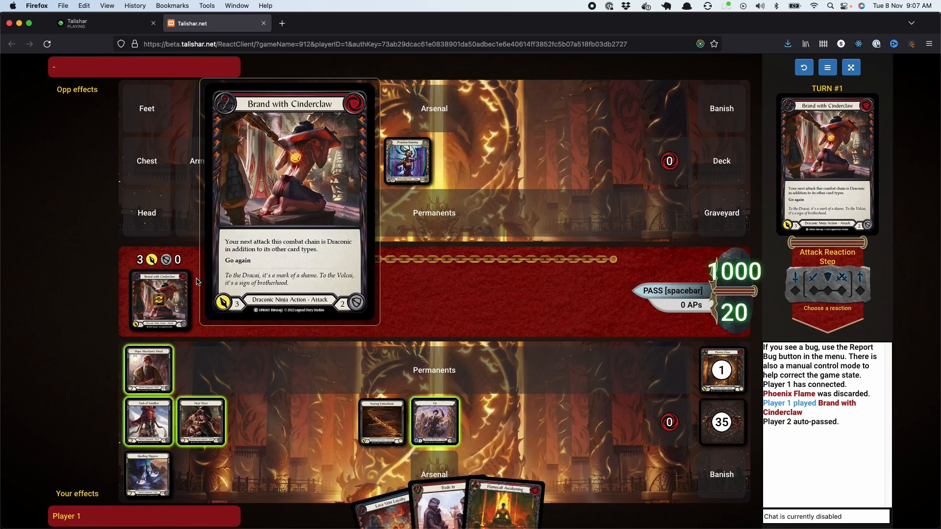
{"action": "left_click", "coordinate": [826, 66]}
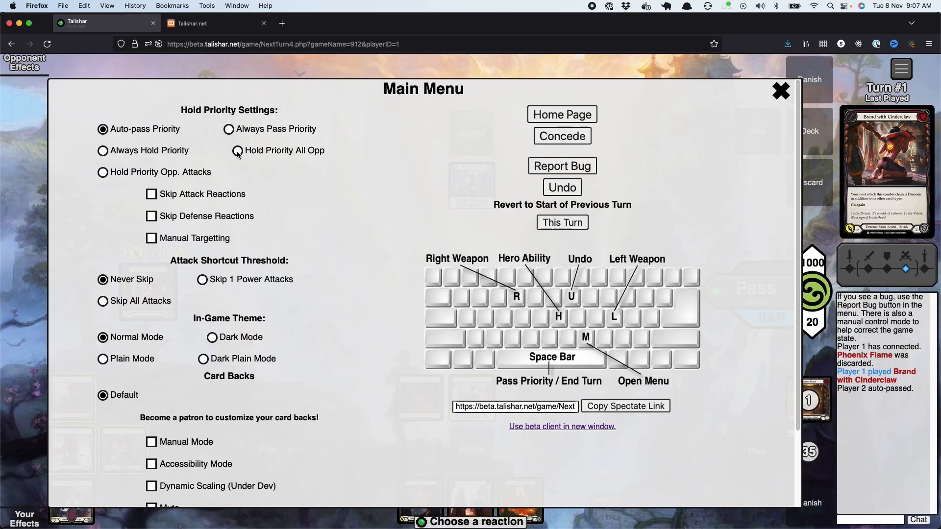
{"action": "left_click", "coordinate": [781, 90]}
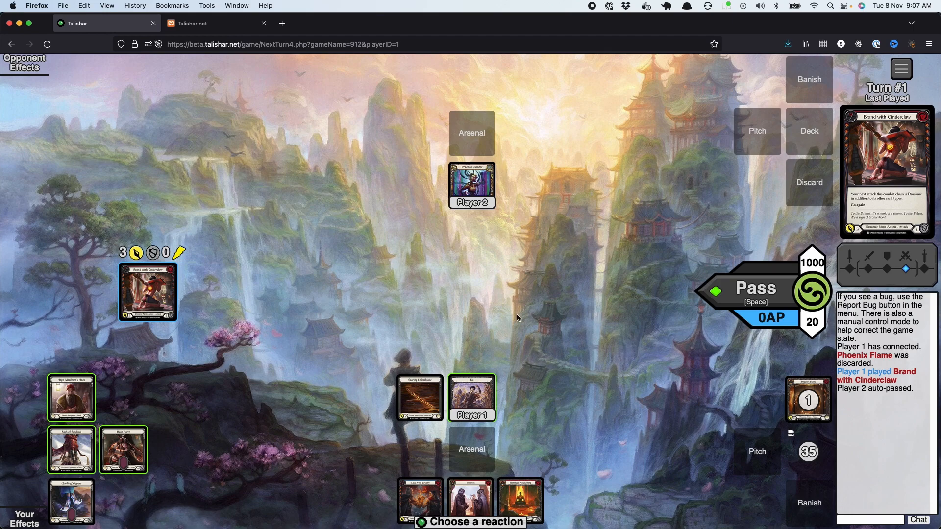
{"action": "mouse_move", "coordinate": [707, 444]}
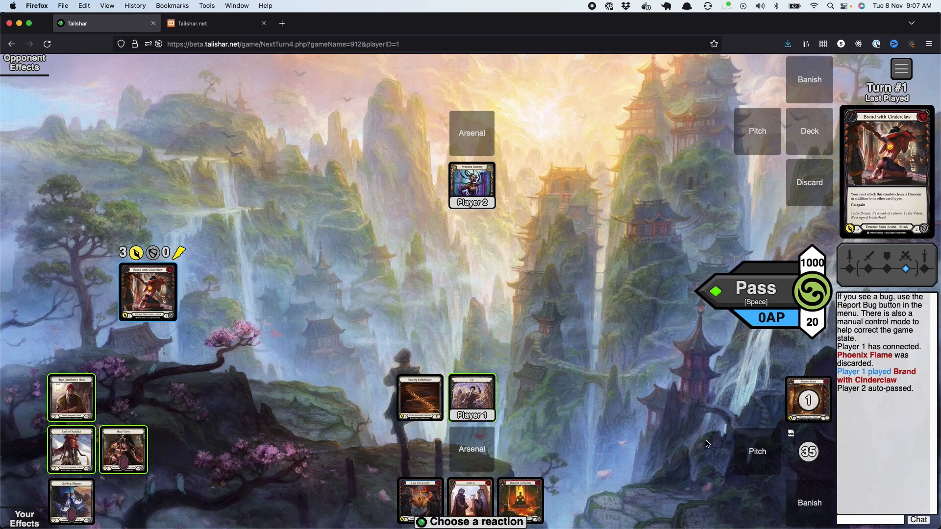
{"action": "mouse_move", "coordinate": [297, 95]}
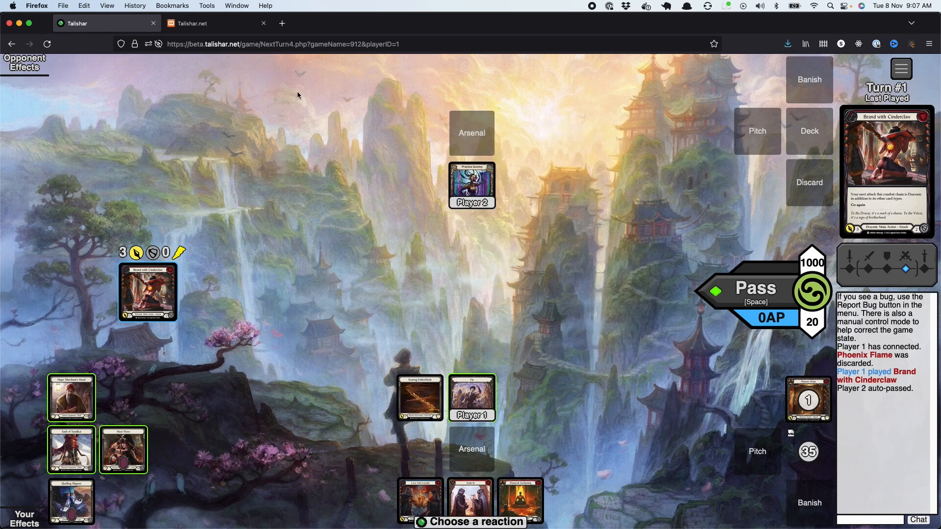
{"action": "left_click", "coordinate": [216, 23]}
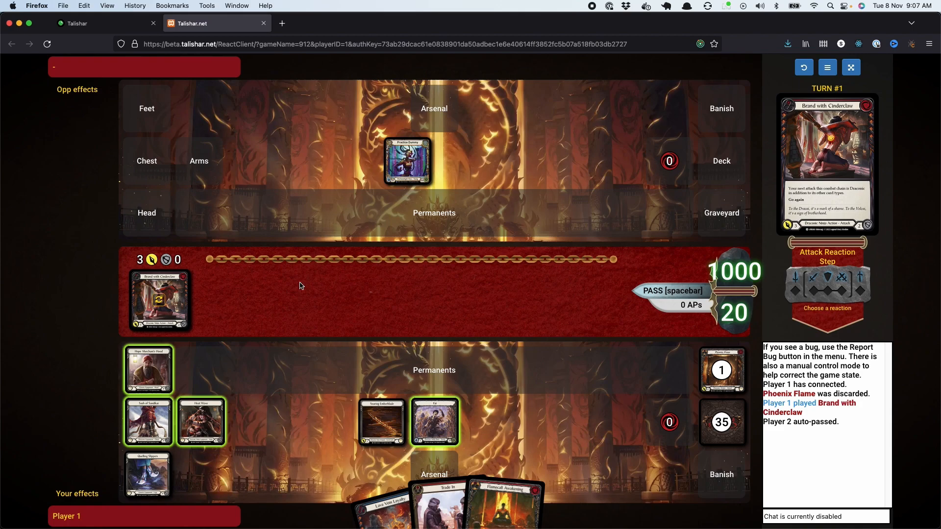
{"action": "mouse_move", "coordinate": [372, 350]}
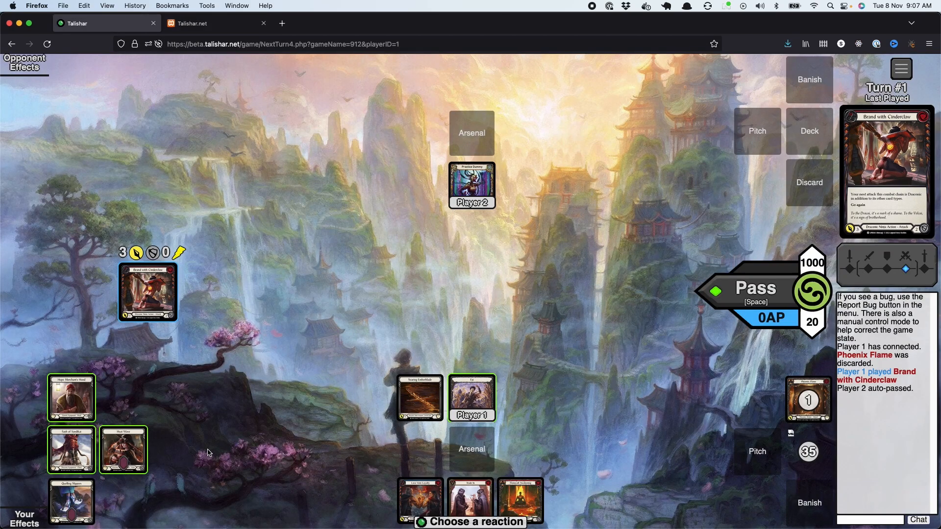
{"action": "mouse_move", "coordinate": [647, 337]}
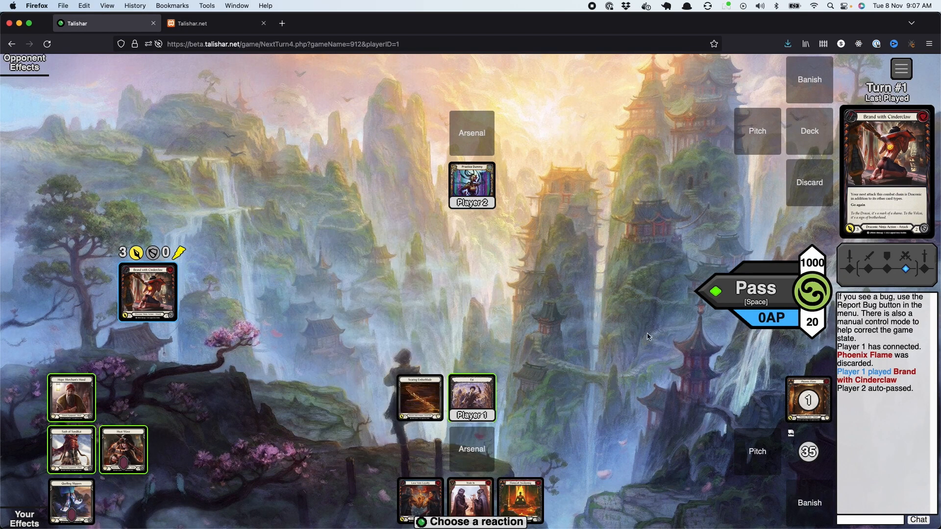
- Return to the game in the beta client window
{"action": "left_click", "coordinate": [216, 23]}
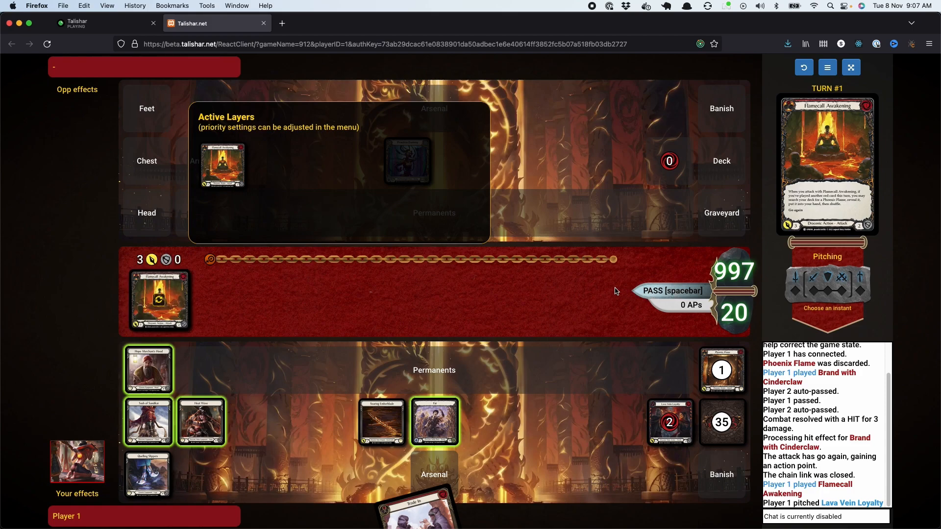
{"action": "mouse_move", "coordinate": [638, 285]}
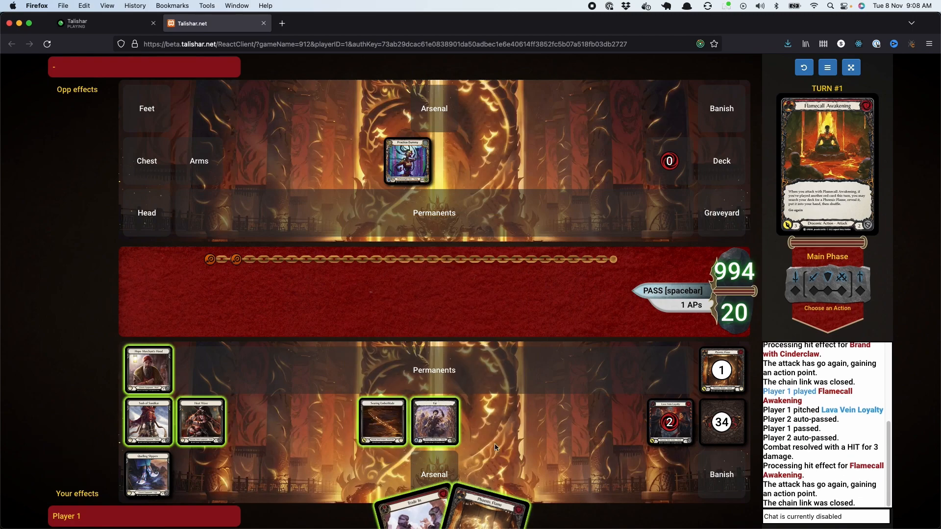
{"action": "mouse_move", "coordinate": [448, 461]}
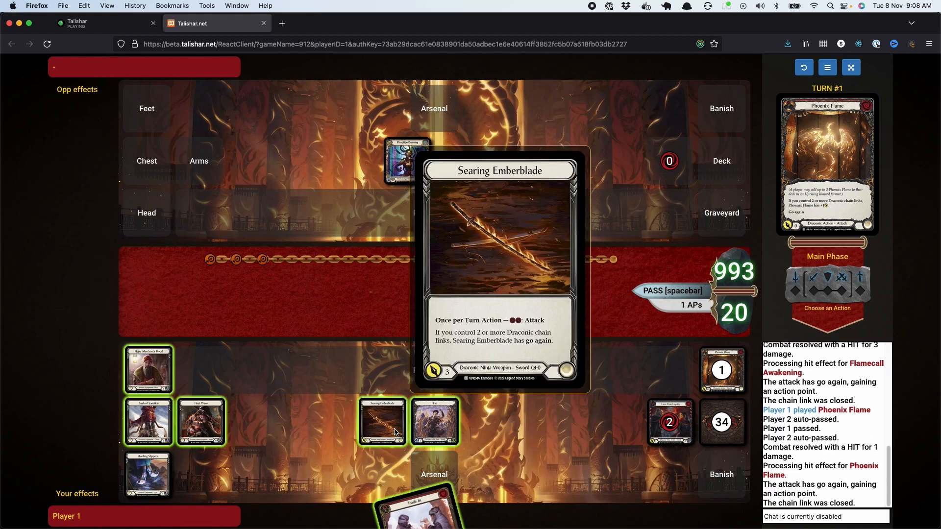
- Pass priority to end Fai's turn, then bring up Discord from the Dock
{"action": "left_click", "coordinate": [381, 420]}
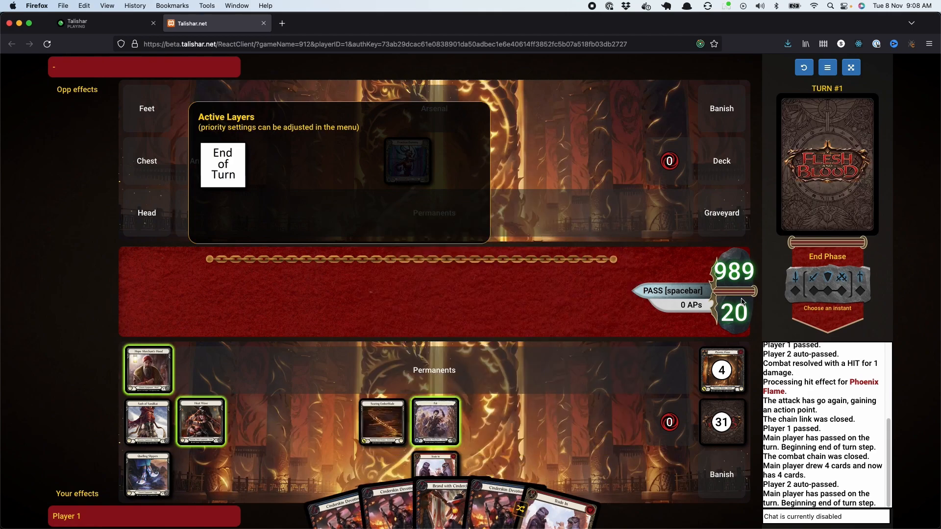
{"action": "mouse_move", "coordinate": [491, 226]}
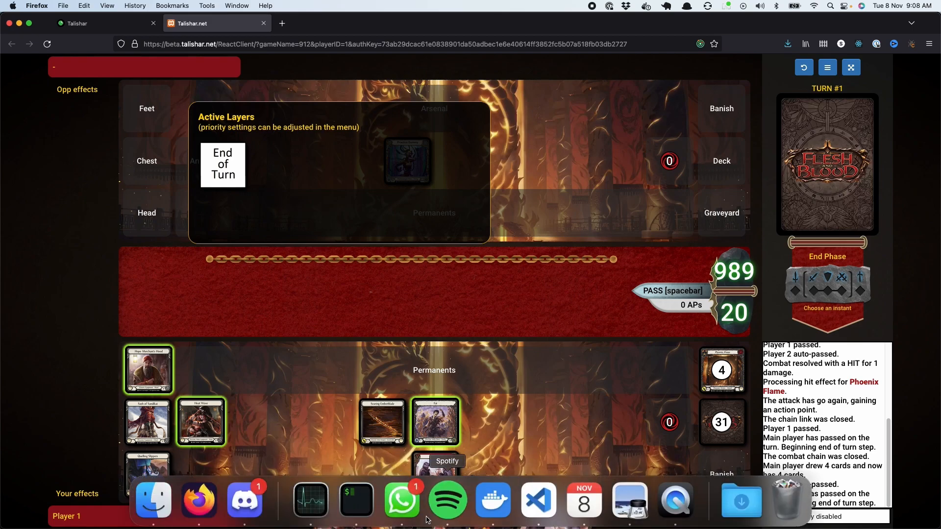
{"action": "left_click", "coordinate": [244, 500]}
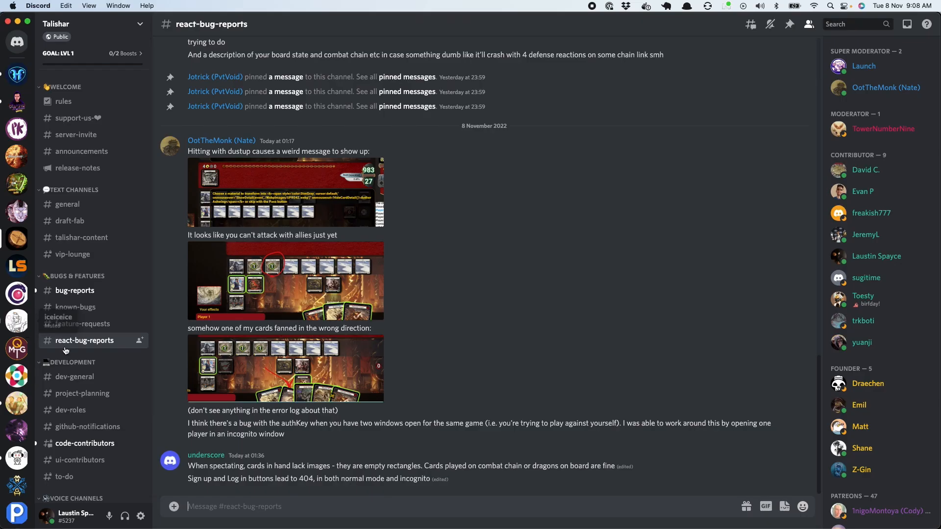